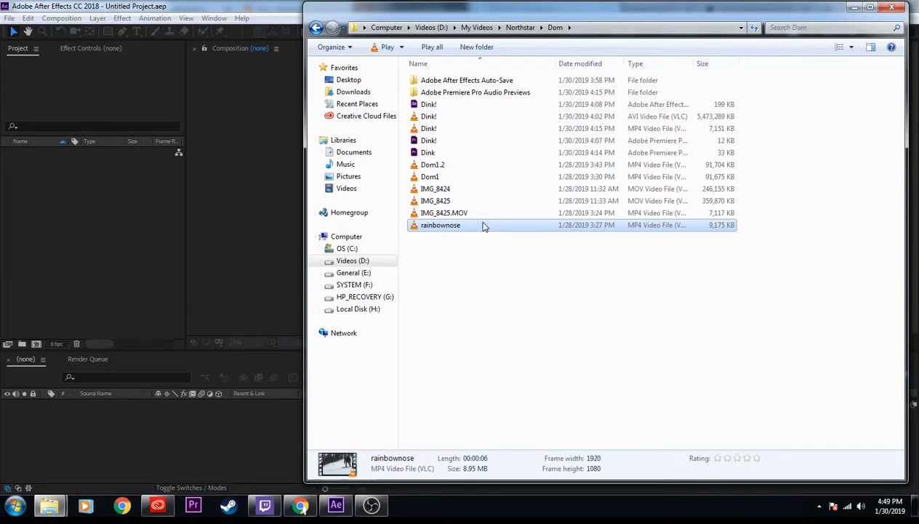
pyautogui.moveTo(465, 173)
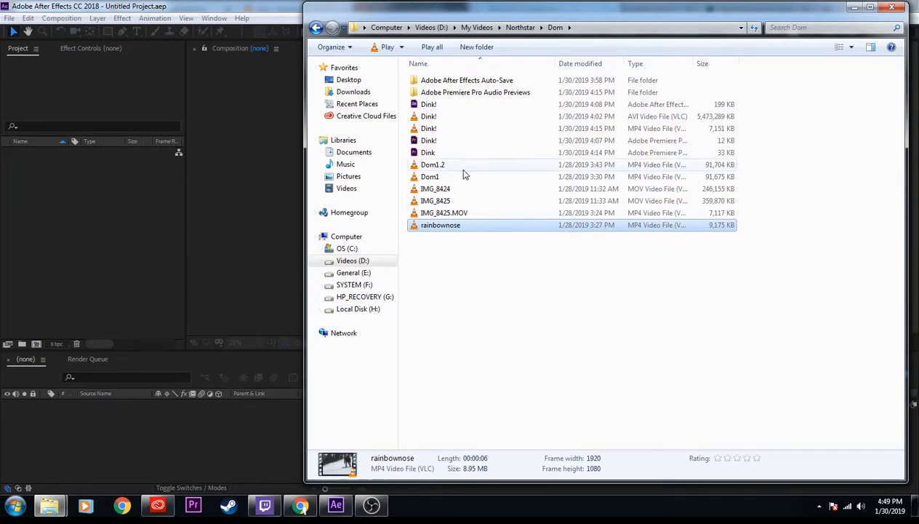
pyautogui.moveTo(447, 128)
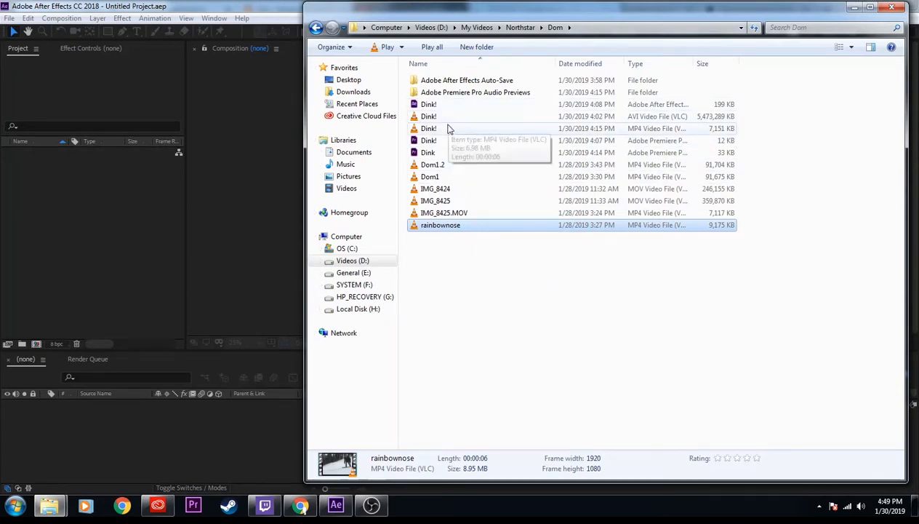
# Open rainbownose.mp4 from the Dom folder for use in the After Effects project.
pyautogui.doubleClick(428, 141)
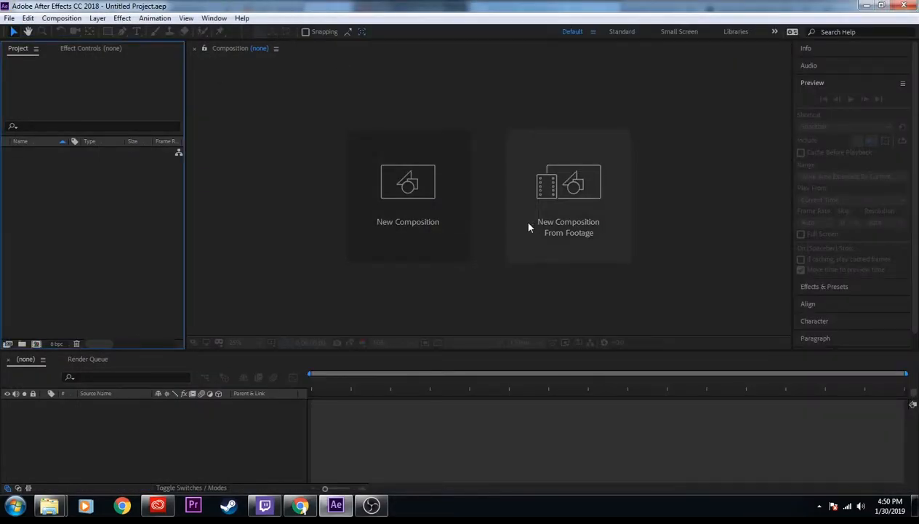
pyautogui.moveTo(395, 193)
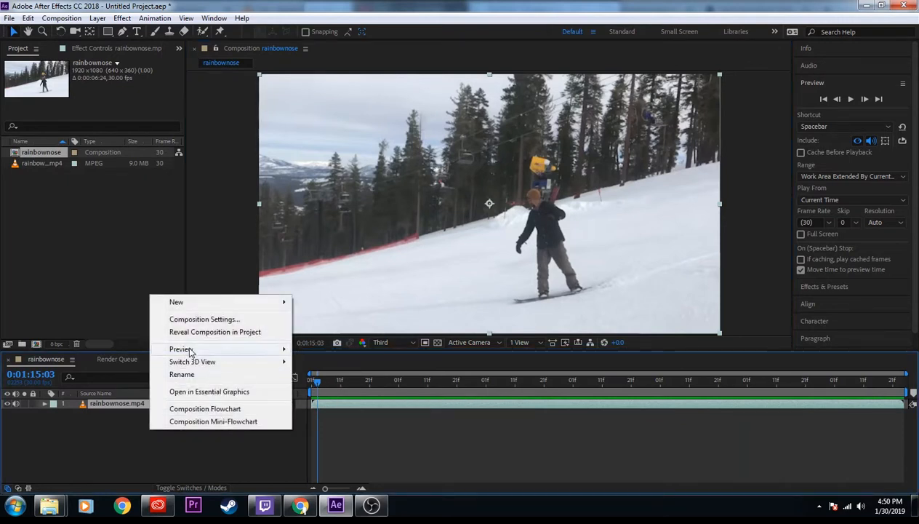
pyautogui.moveTo(176, 301)
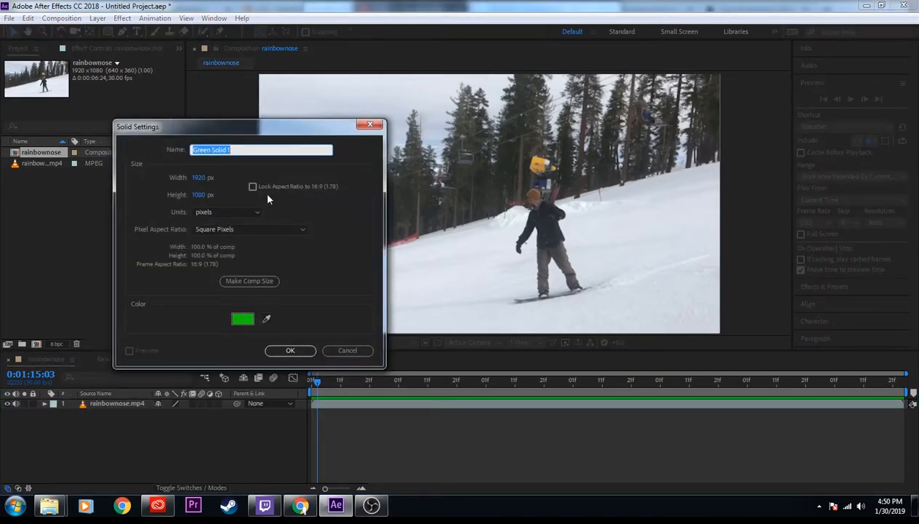
# Add a green solid at 85% opacity and scrub to where the board lands on the rail.
pyautogui.click(290, 351)
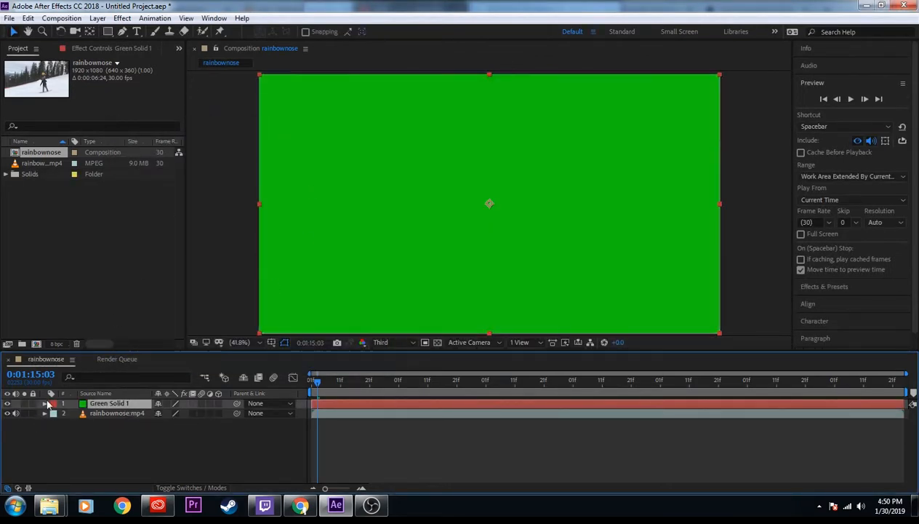
pyautogui.click(45, 403)
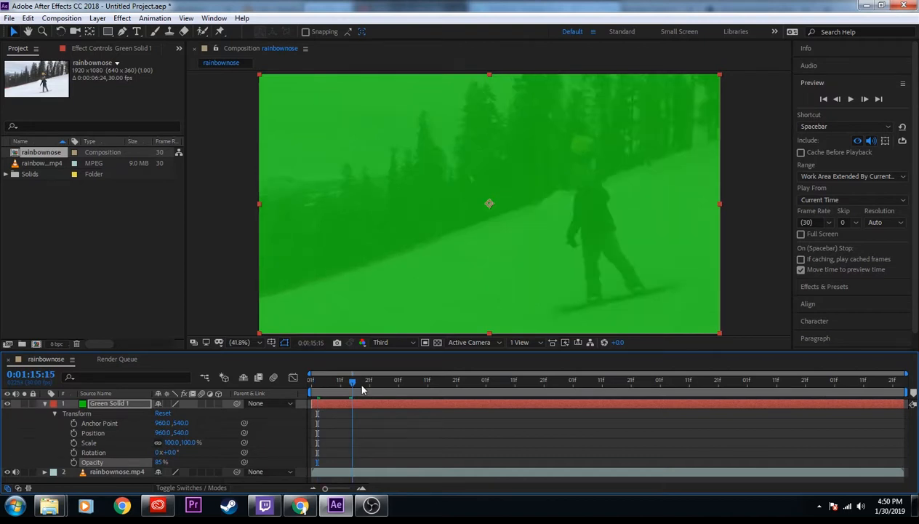
pyautogui.moveTo(353, 381); pyautogui.dragTo(509, 380)
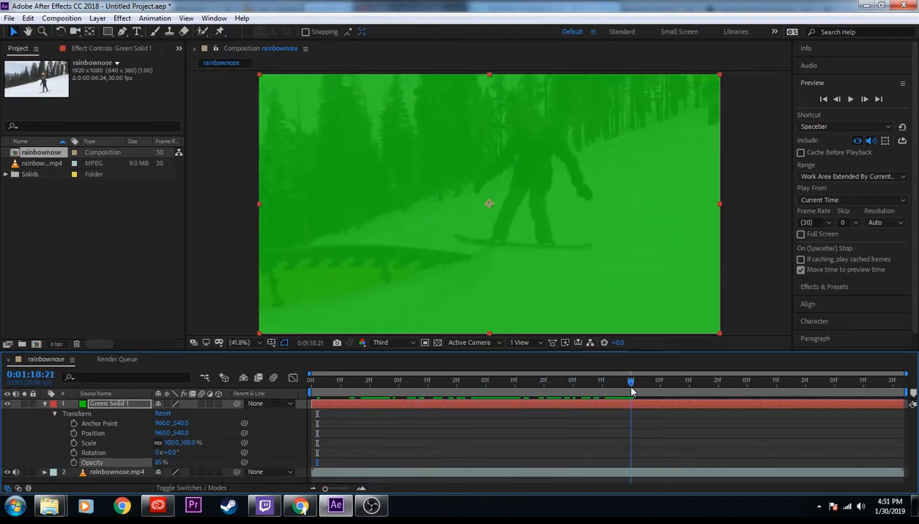
pyautogui.moveTo(631, 379); pyautogui.dragTo(643, 379)
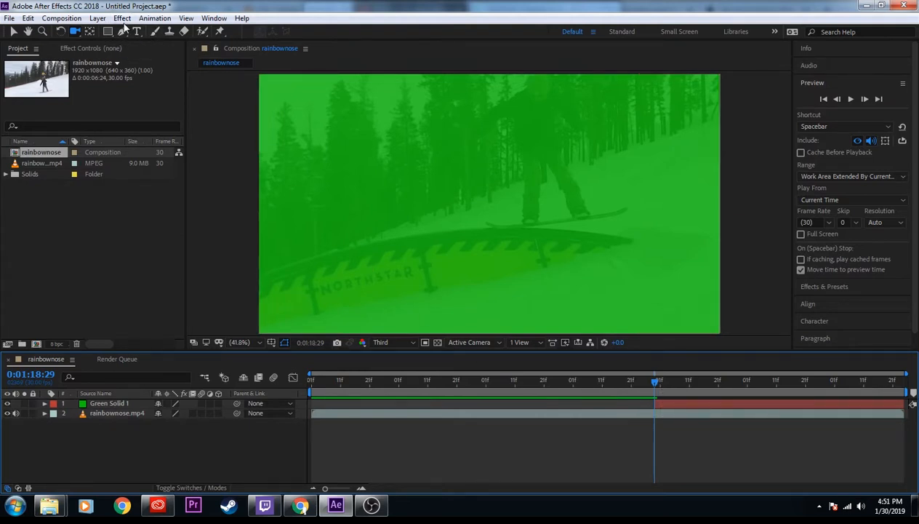
# Use the Pen tool to place curved mask points along the rail's top edge.
pyautogui.click(149, 30)
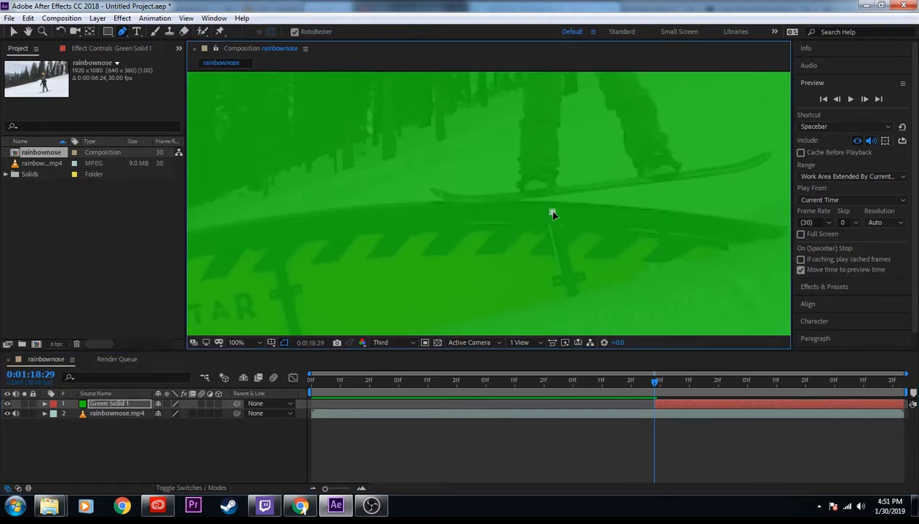
pyautogui.moveTo(551, 211); pyautogui.dragTo(447, 213)
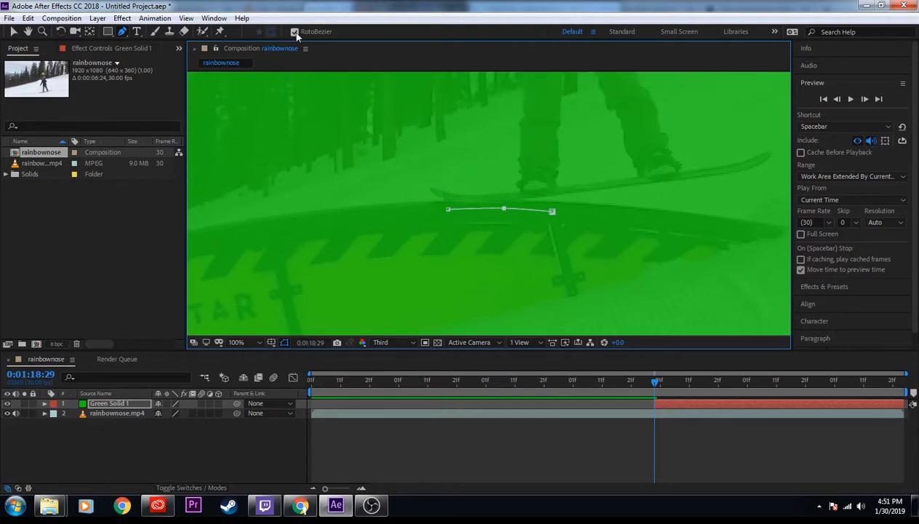
pyautogui.moveTo(322, 32)
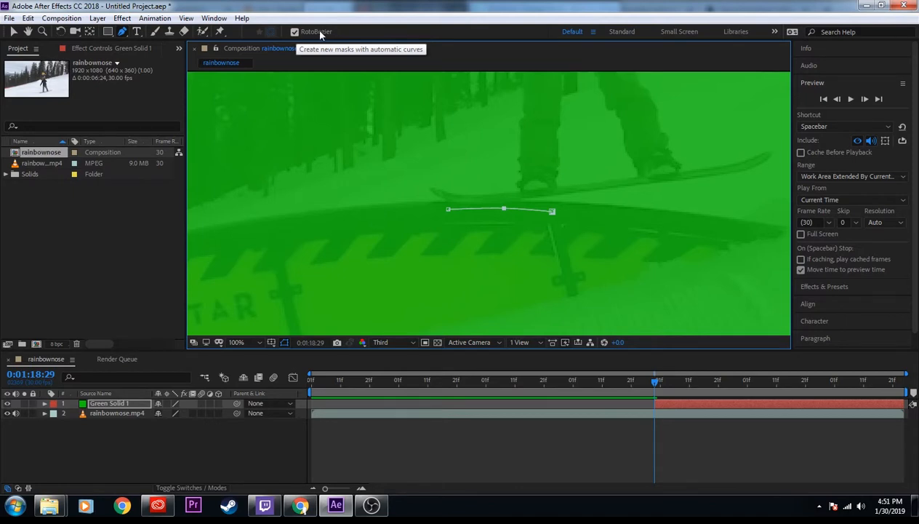
pyautogui.moveTo(304, 40)
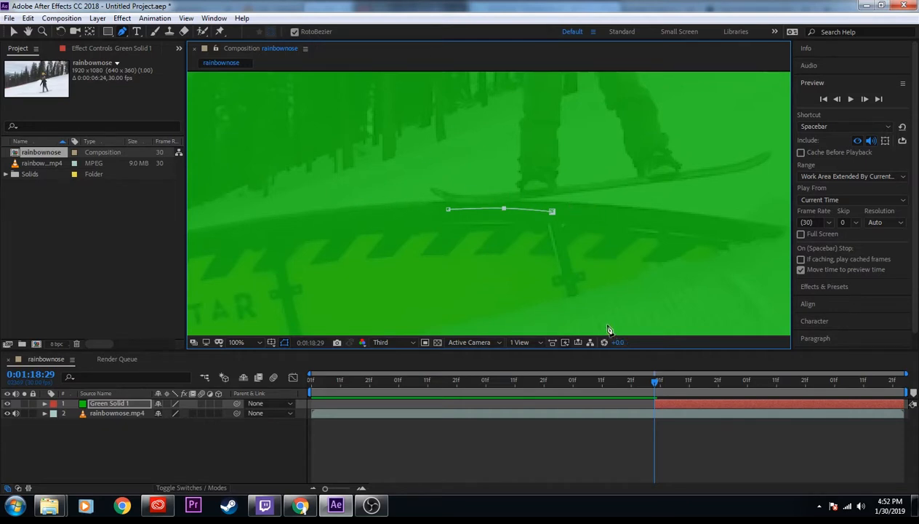
pyautogui.moveTo(584, 188)
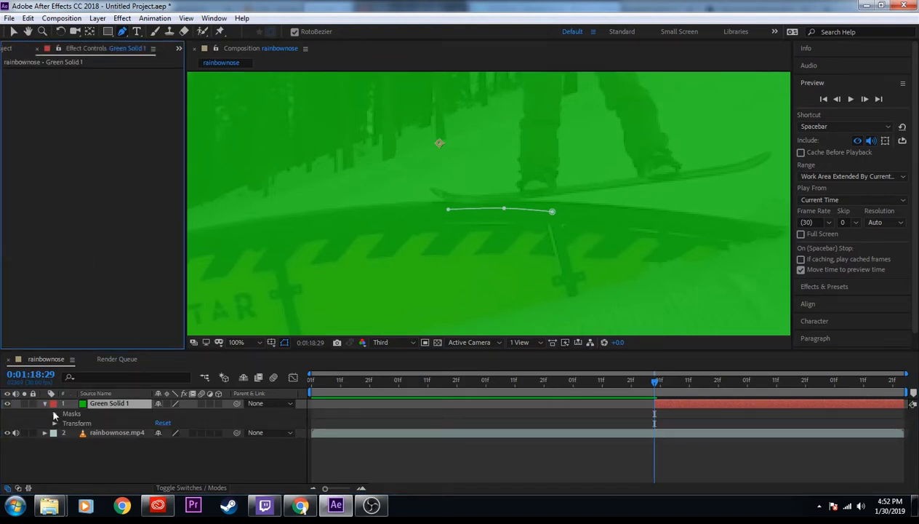
# Apply Stroke with Reveal Original Image paint style, brush size 15.2 and hardness 65%.
pyautogui.click(143, 12)
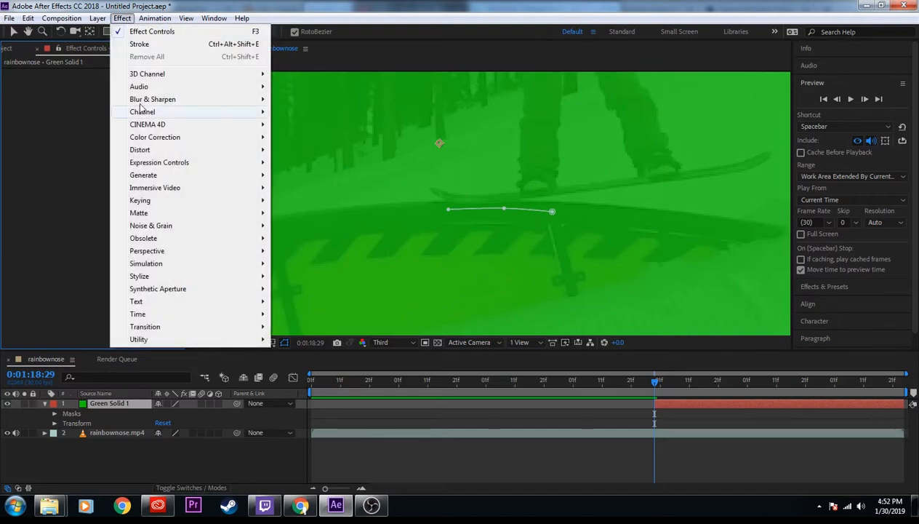
pyautogui.moveTo(166, 175)
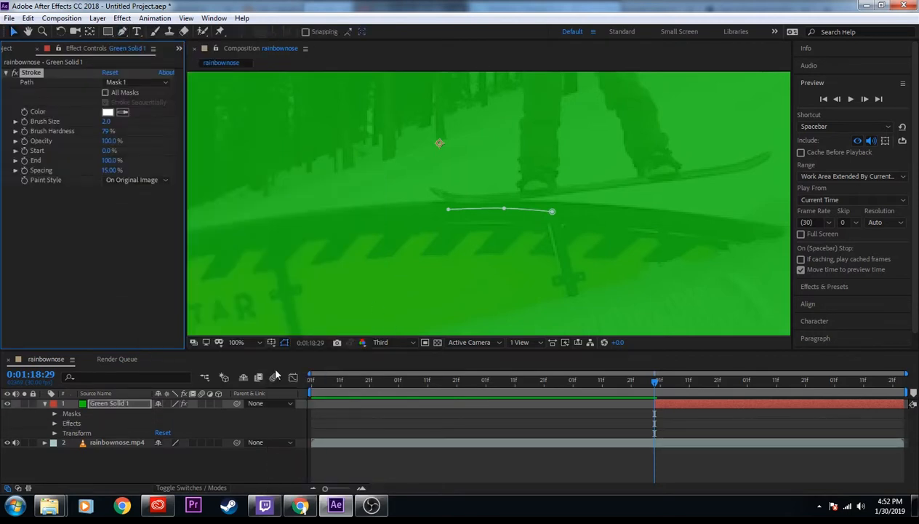
pyautogui.moveTo(139, 180)
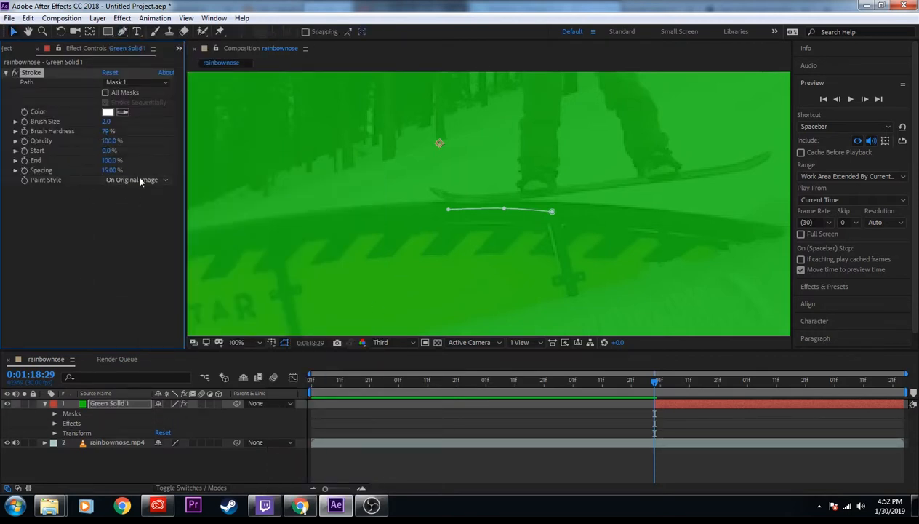
pyautogui.click(137, 179)
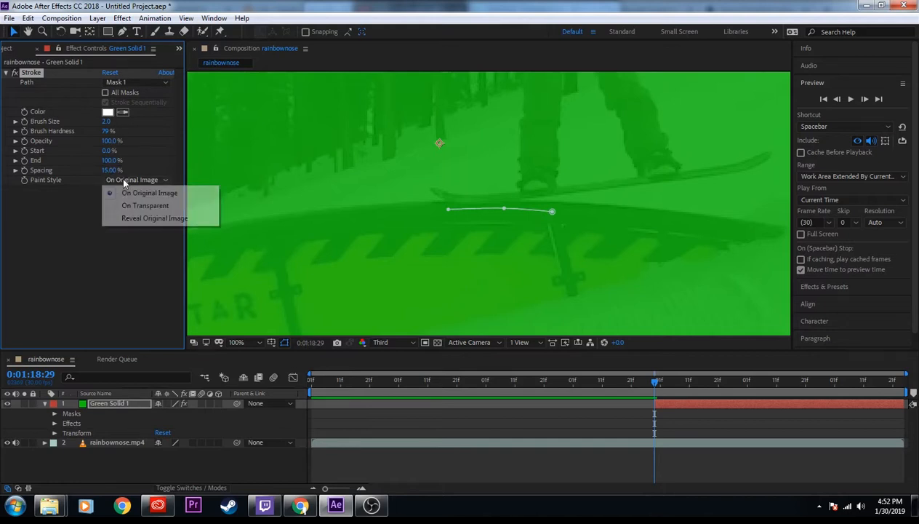
pyautogui.click(154, 218)
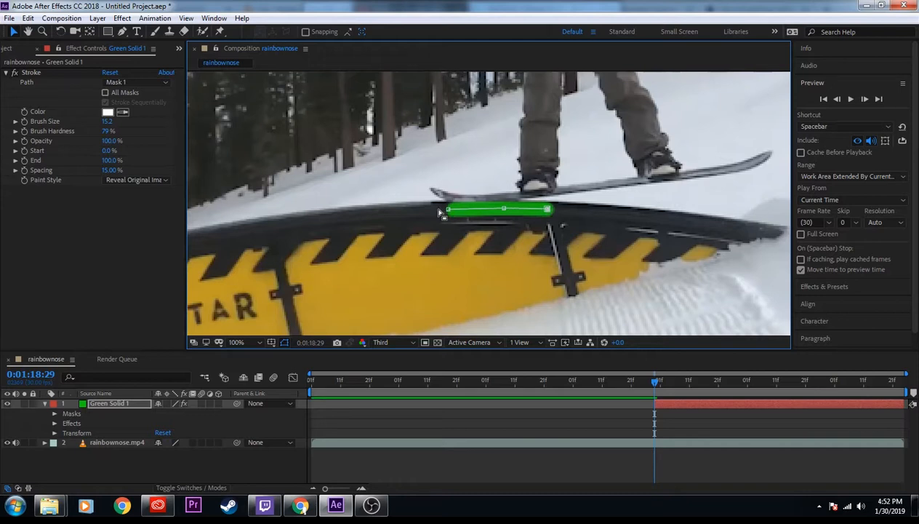
pyautogui.moveTo(91, 130)
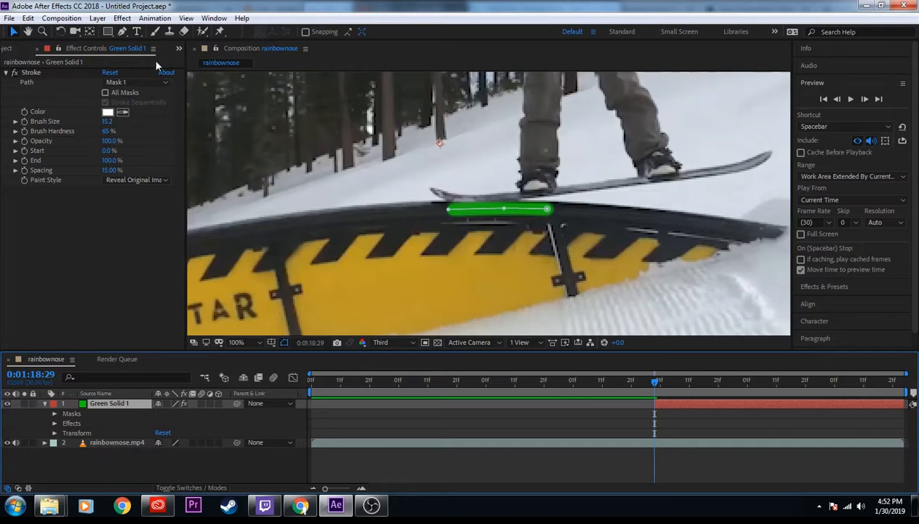
# Add a Glow effect to the green line with Radius 35 and Intensity 11.2.
pyautogui.click(123, 18)
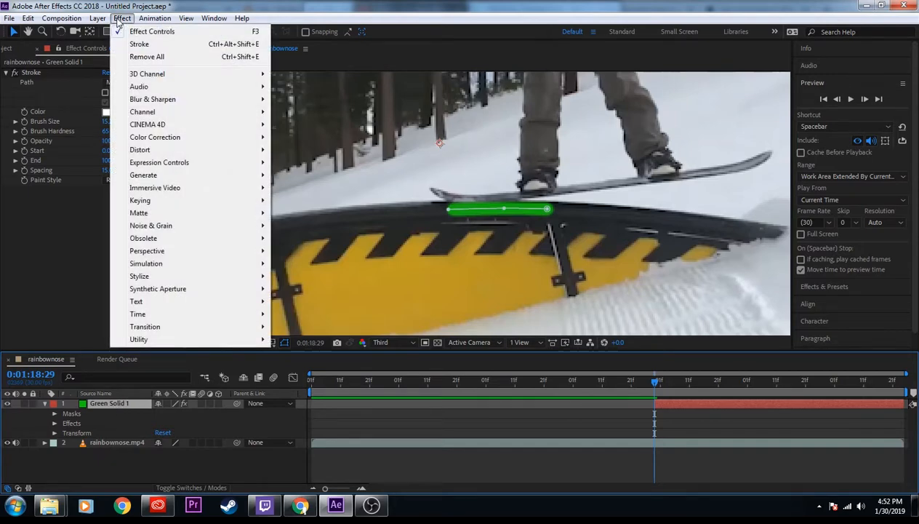
pyautogui.moveTo(139, 276)
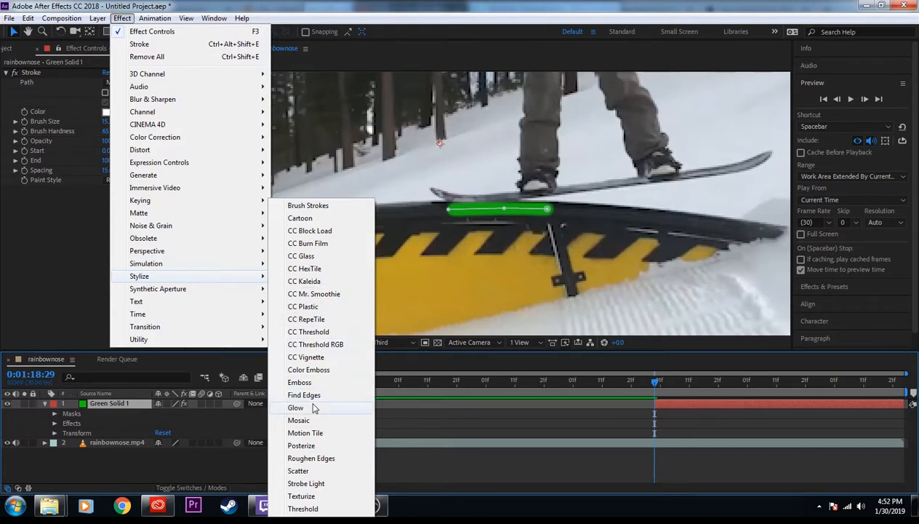
pyautogui.click(295, 407)
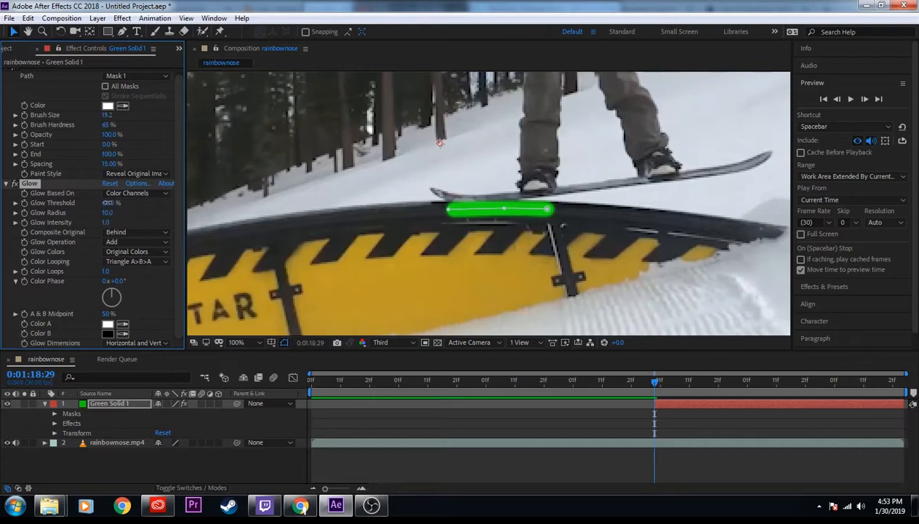
pyautogui.moveTo(113, 202); pyautogui.dragTo(110, 202)
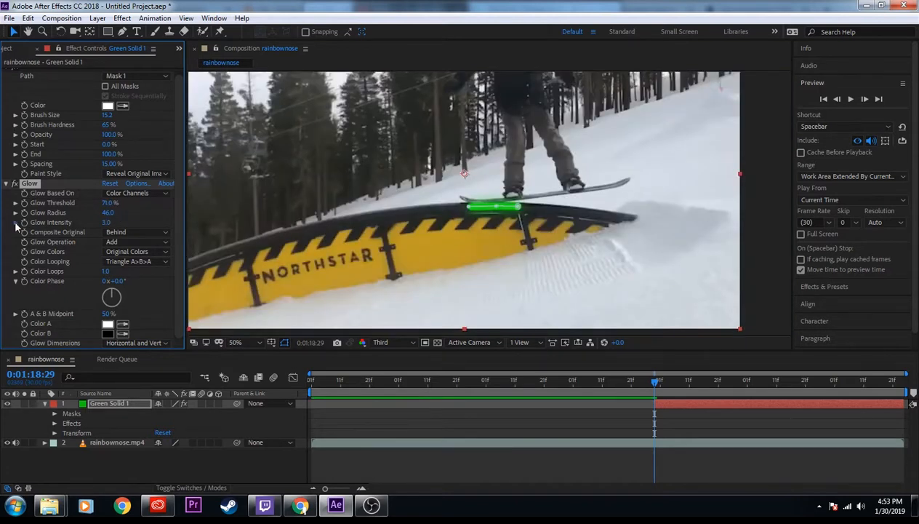
# Set Glow Color B to dark green and base the glow on the alpha channel.
pyautogui.click(107, 332)
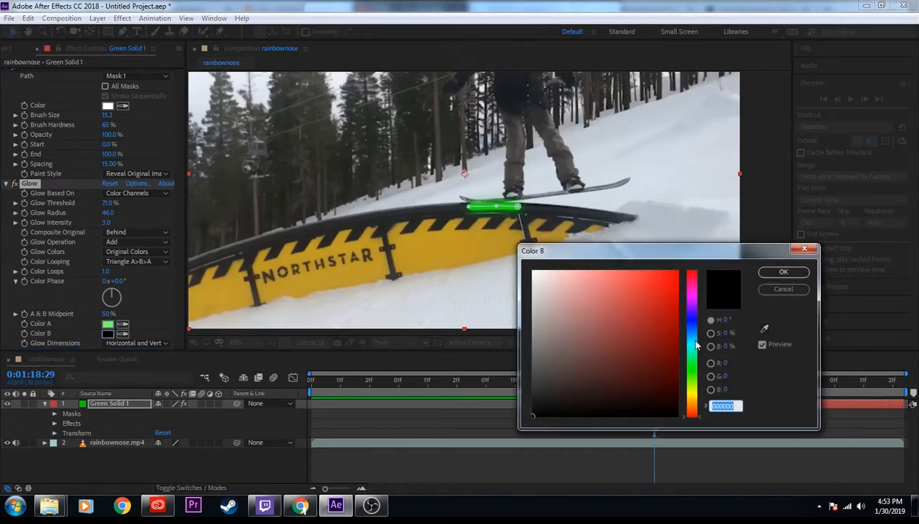
pyautogui.click(783, 272)
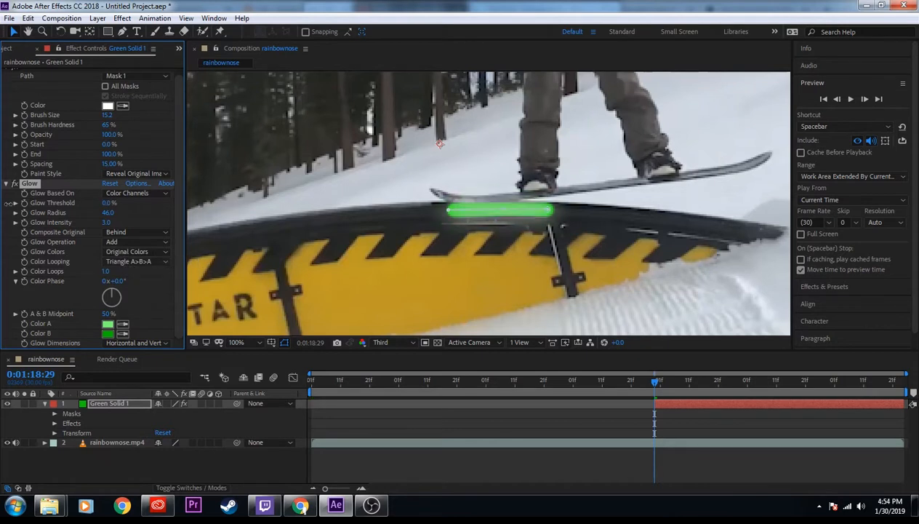
pyautogui.click(135, 193)
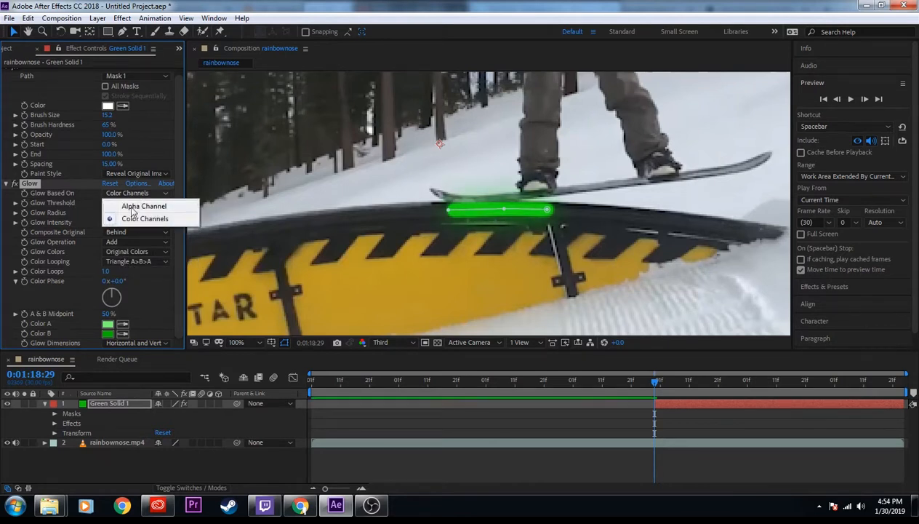
pyautogui.click(144, 206)
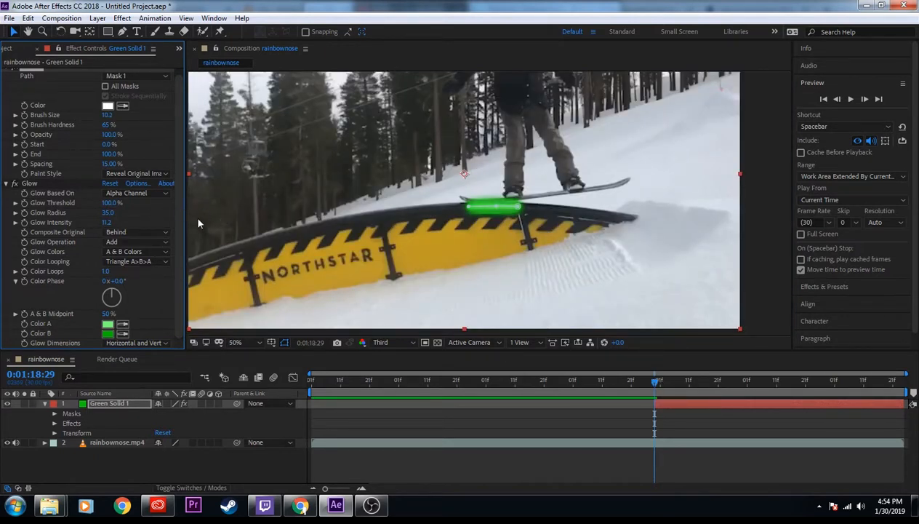
pyautogui.click(135, 193)
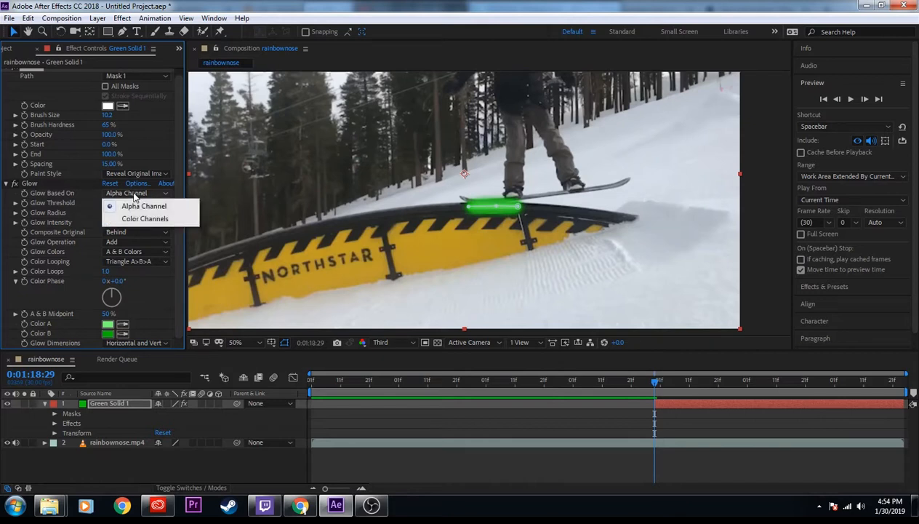
pyautogui.click(145, 218)
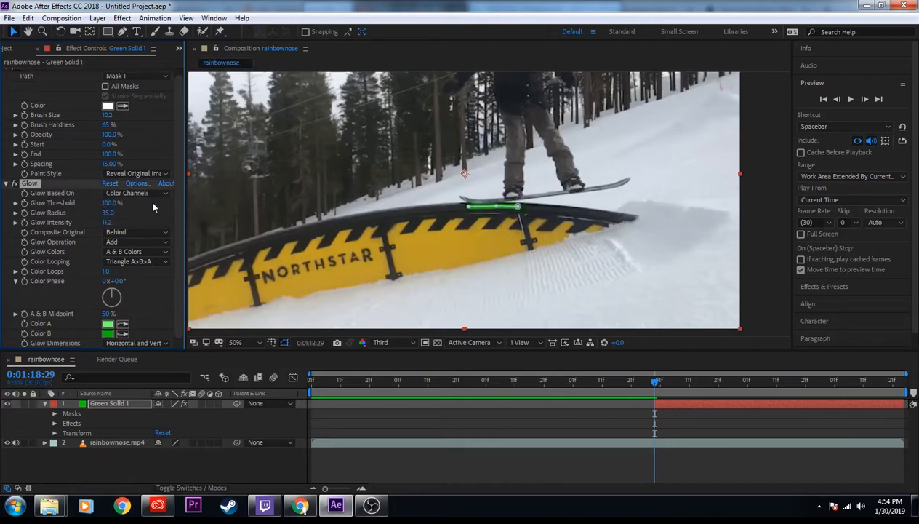
pyautogui.click(134, 193)
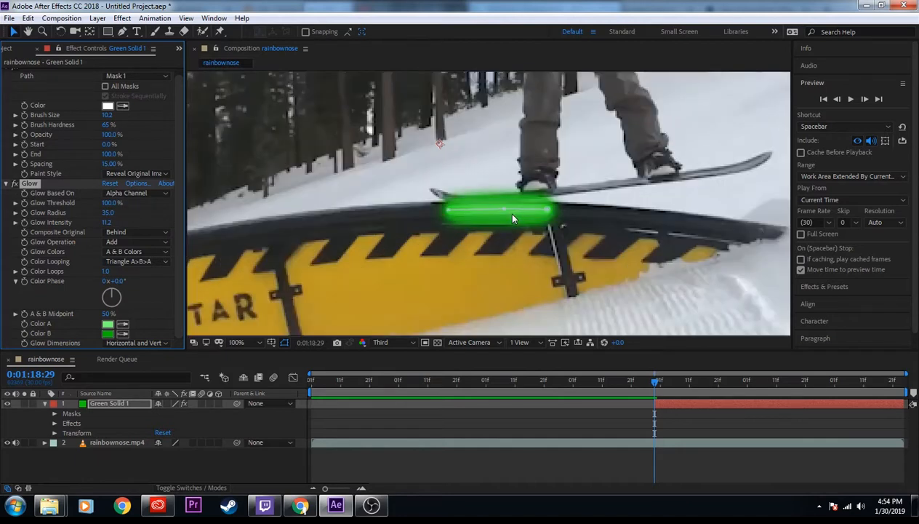
pyautogui.moveTo(494, 250)
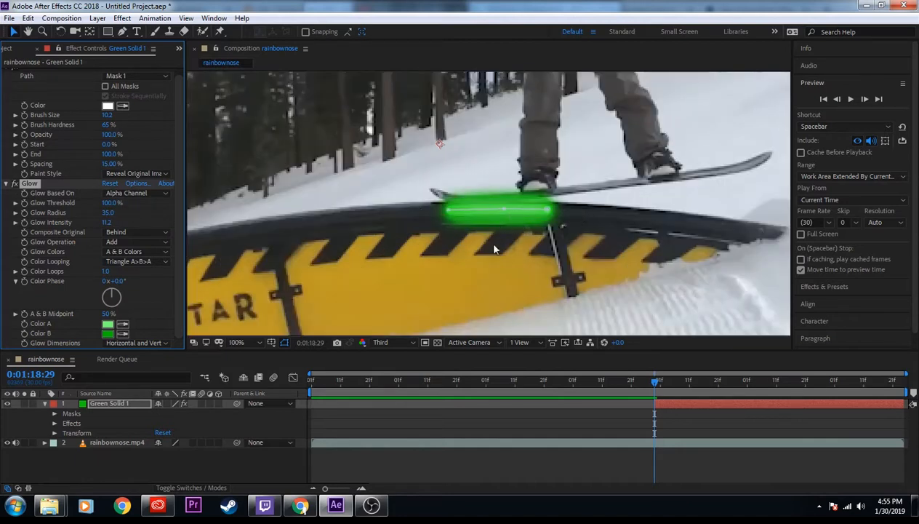
pyautogui.moveTo(460, 248)
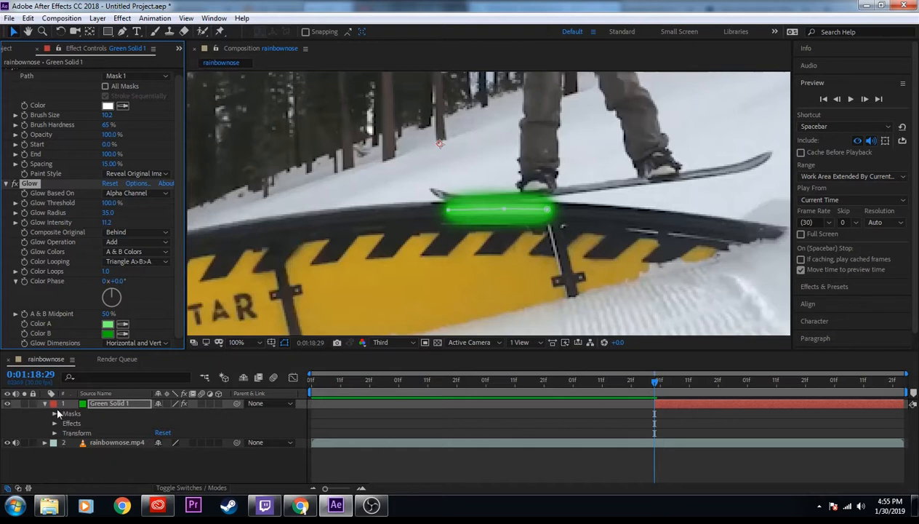
# Expand Mask 1 on the green solid and set a Mask Path keyframe at 0:01:19:00.
pyautogui.click(55, 413)
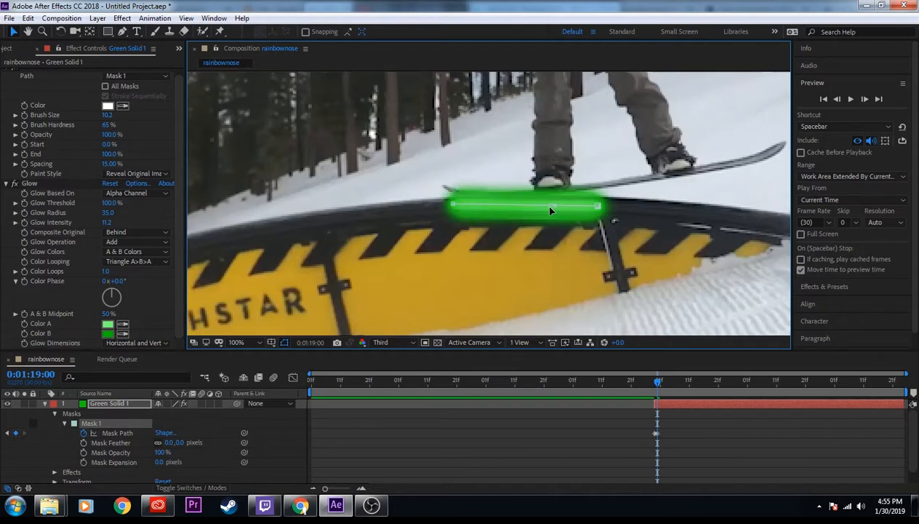
pyautogui.moveTo(520, 208)
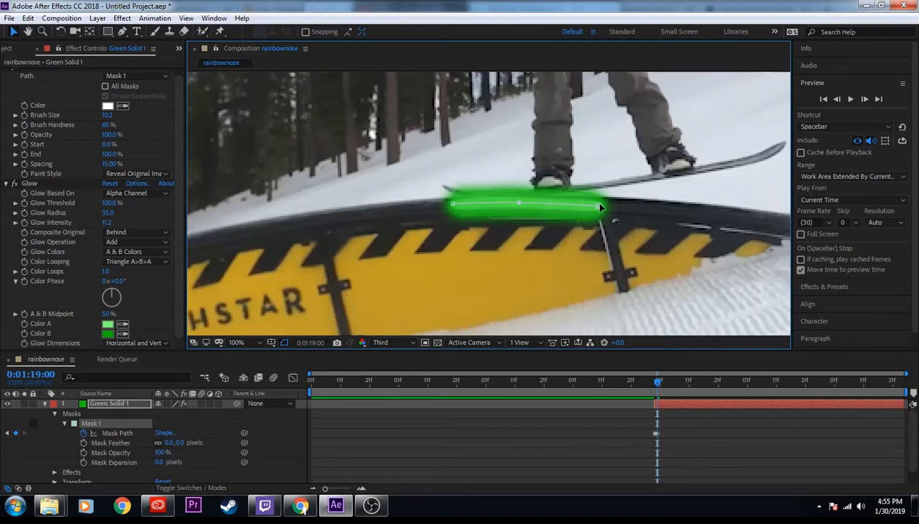
pyautogui.moveTo(624, 293)
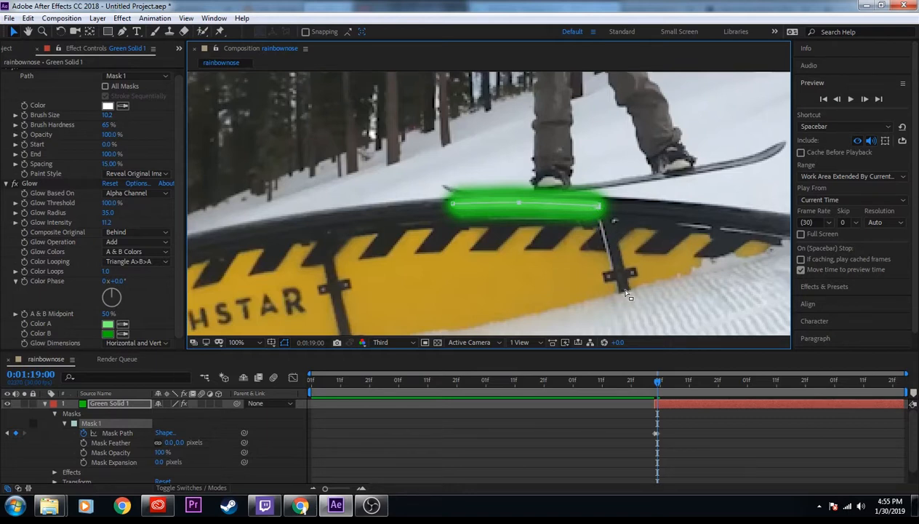
pyautogui.moveTo(632, 267)
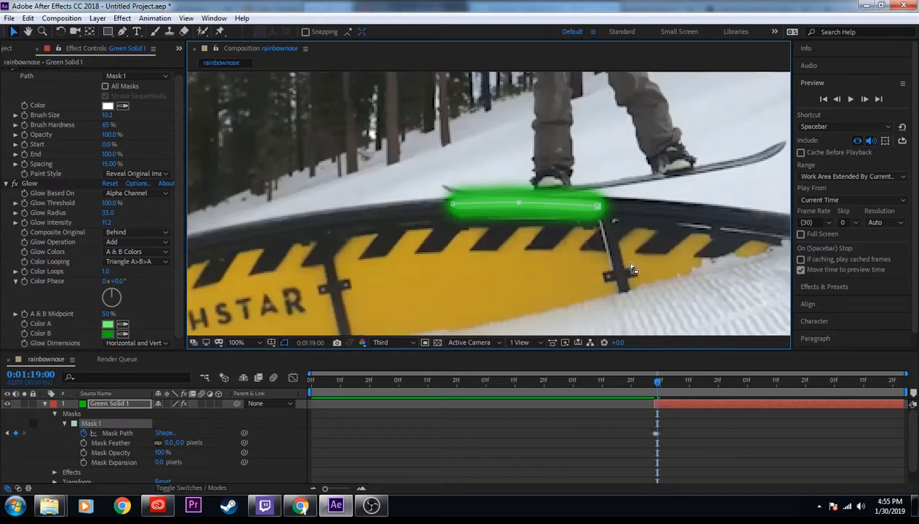
pyautogui.moveTo(420, 219)
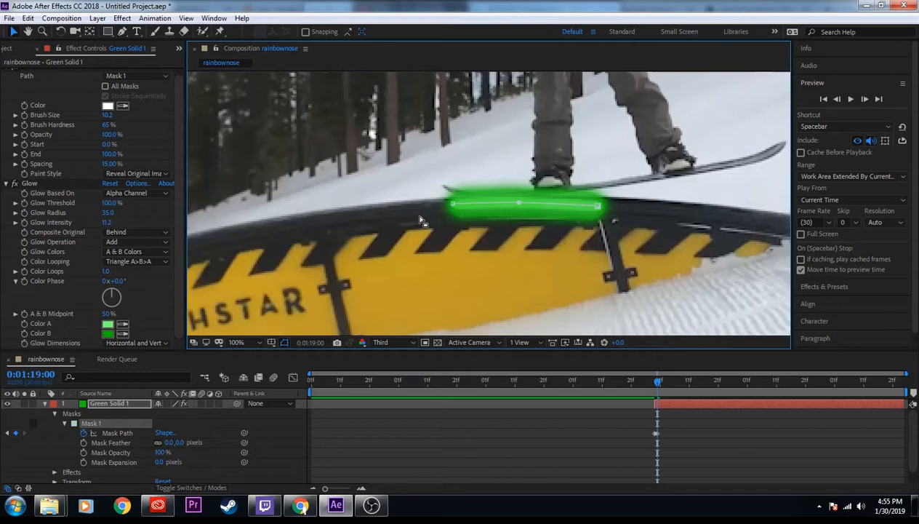
pyautogui.click(234, 341)
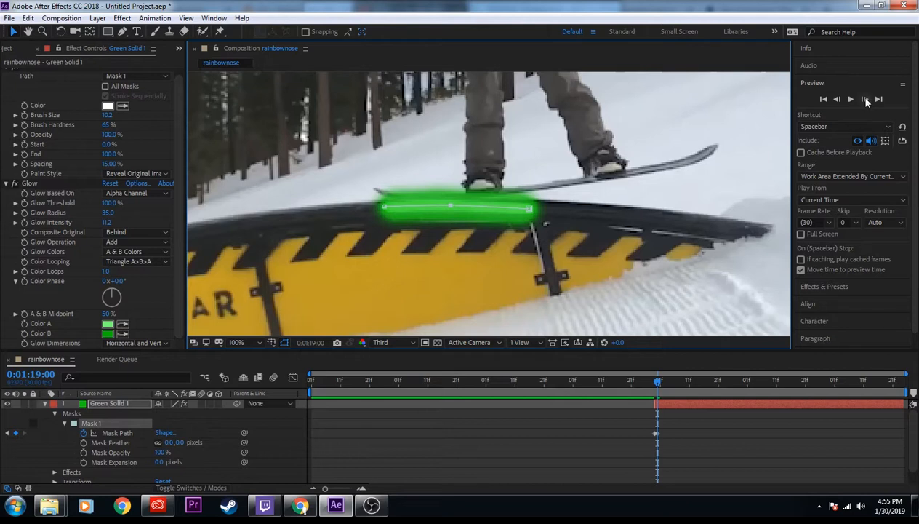
pyautogui.moveTo(865, 98)
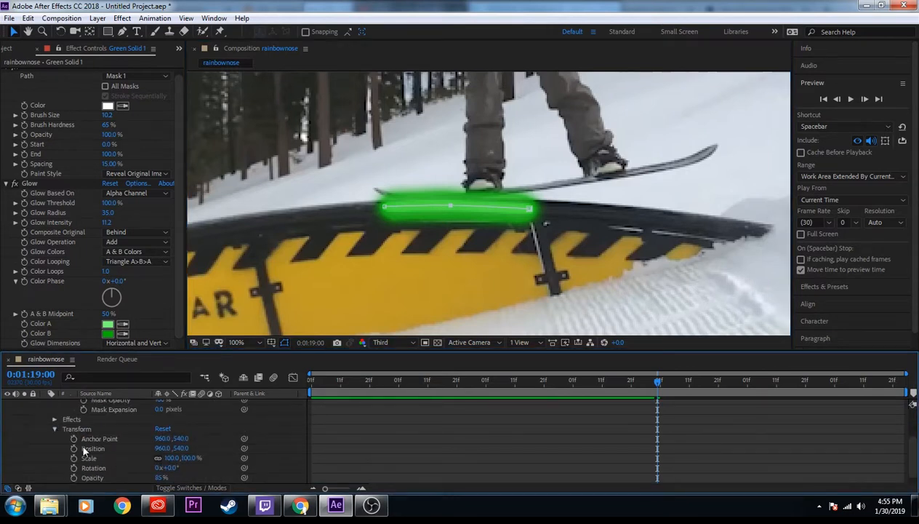
# Keyframe the green solid's Position and move it to 1201, 650.
pyautogui.click(73, 448)
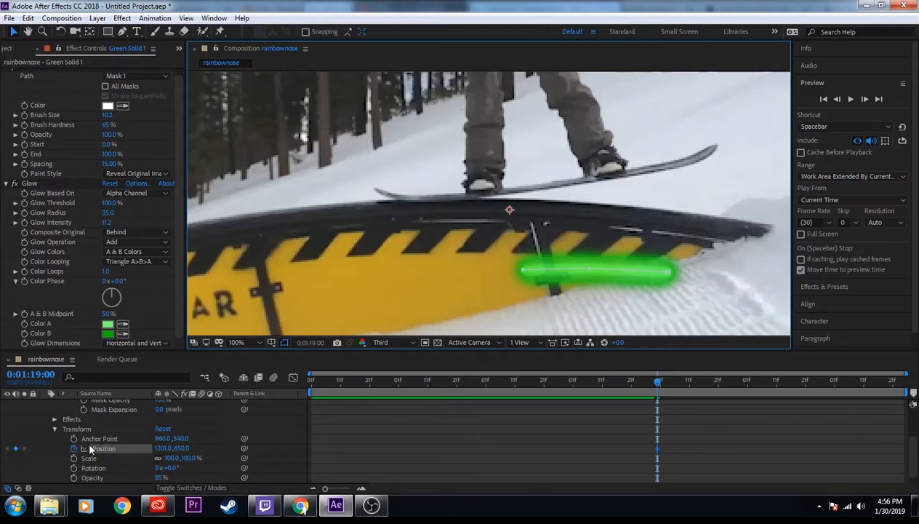
pyautogui.moveTo(202, 458)
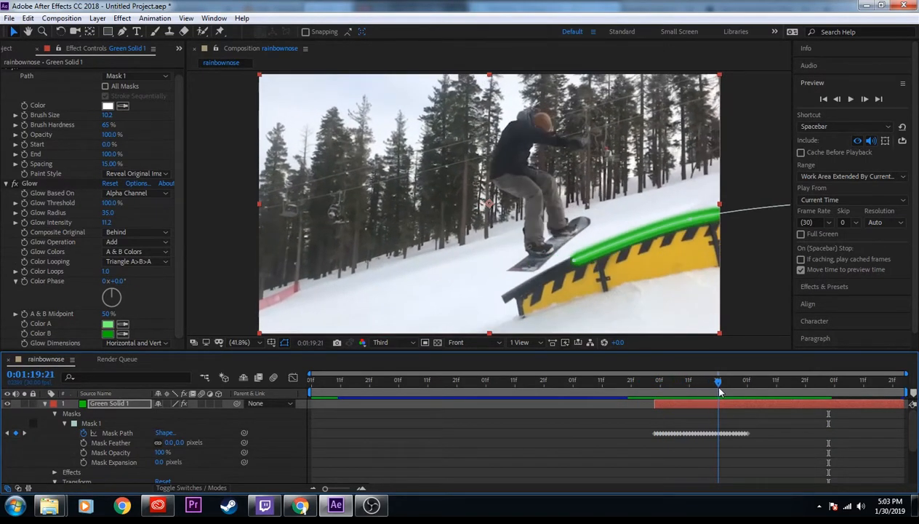
# Scrub to an earlier frame to check the line follows the rail.
pyautogui.moveTo(718, 381); pyautogui.dragTo(753, 380)
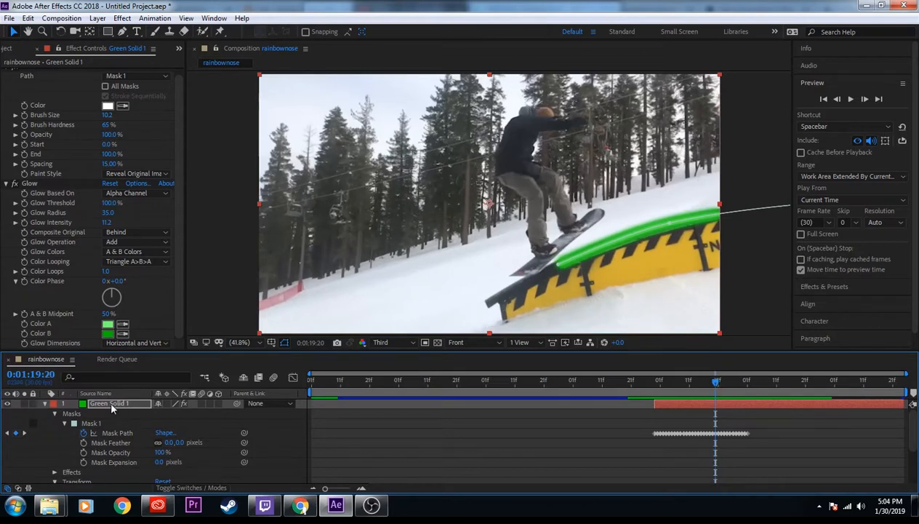
# Add a Color Overlay layer style to Green Solid 1 in blue (1A30FA).
pyautogui.rightClick(112, 404)
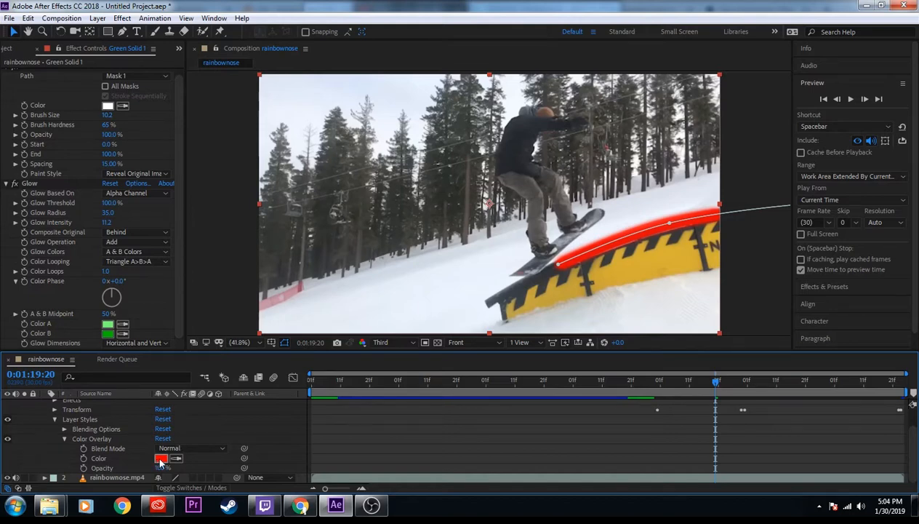
pyautogui.click(160, 458)
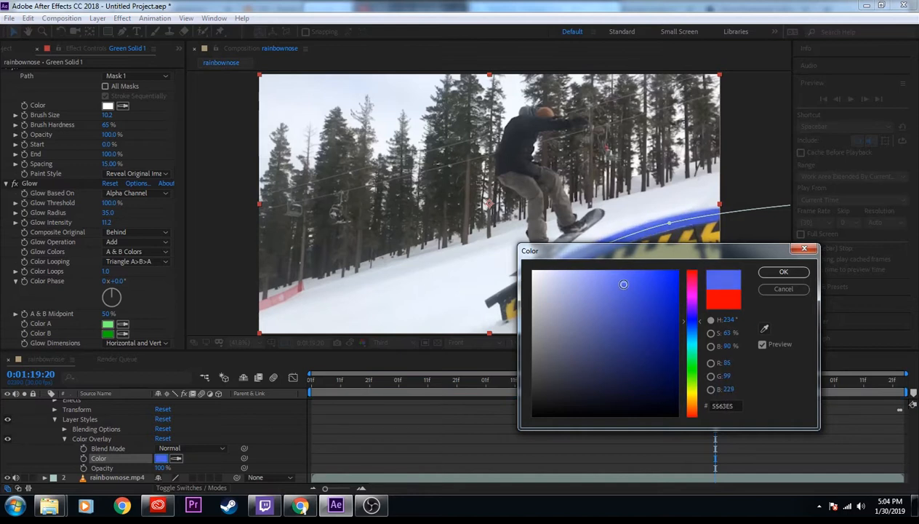
pyautogui.moveTo(623, 284); pyautogui.dragTo(645, 289)
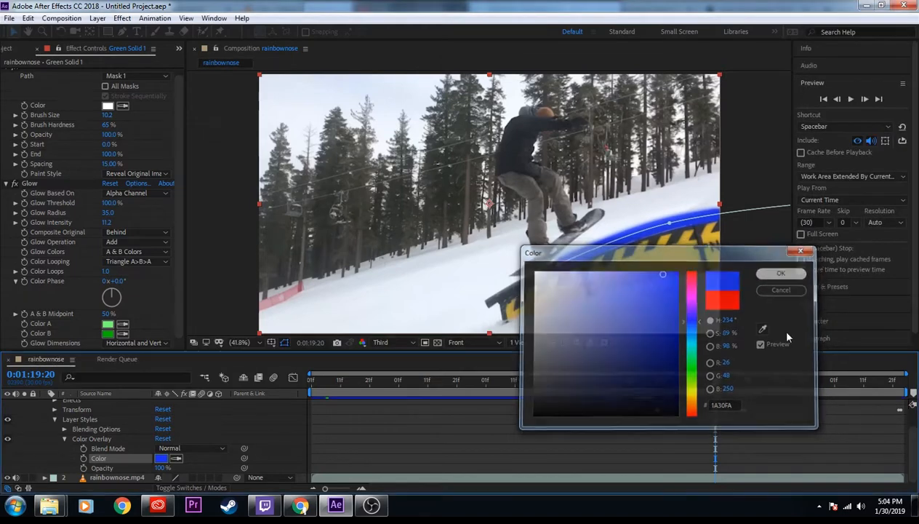
pyautogui.click(781, 274)
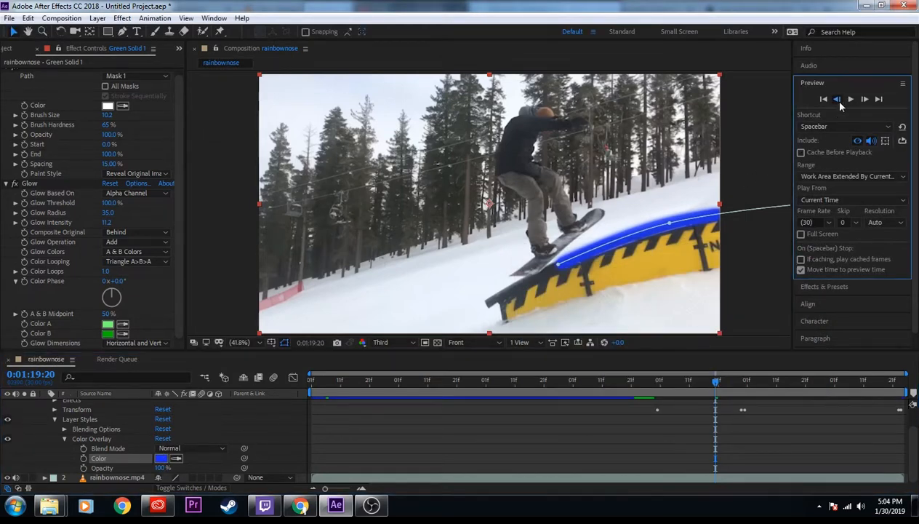
# Keyframe overlay opacity at 100% on 0:01:19:20, 50% the next frame, then open the solid's layer view.
pyautogui.click(830, 96)
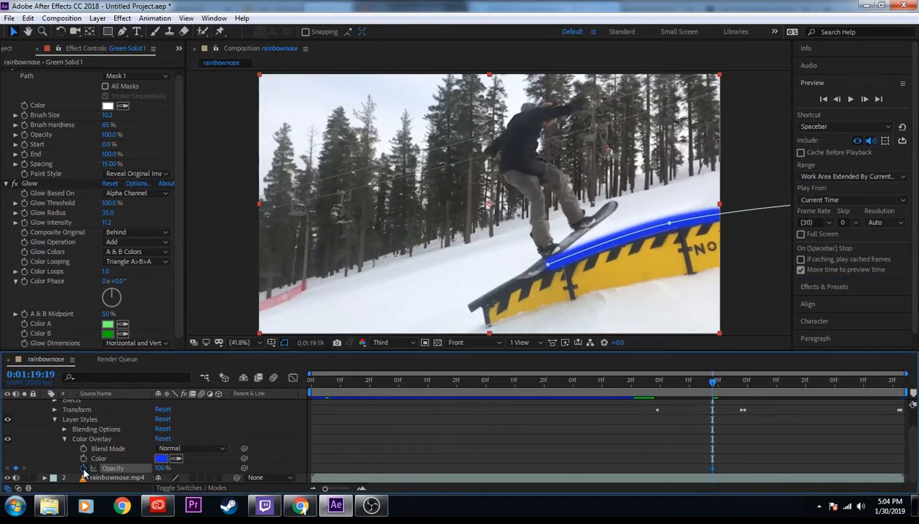
pyautogui.click(166, 468)
pyautogui.write('50')
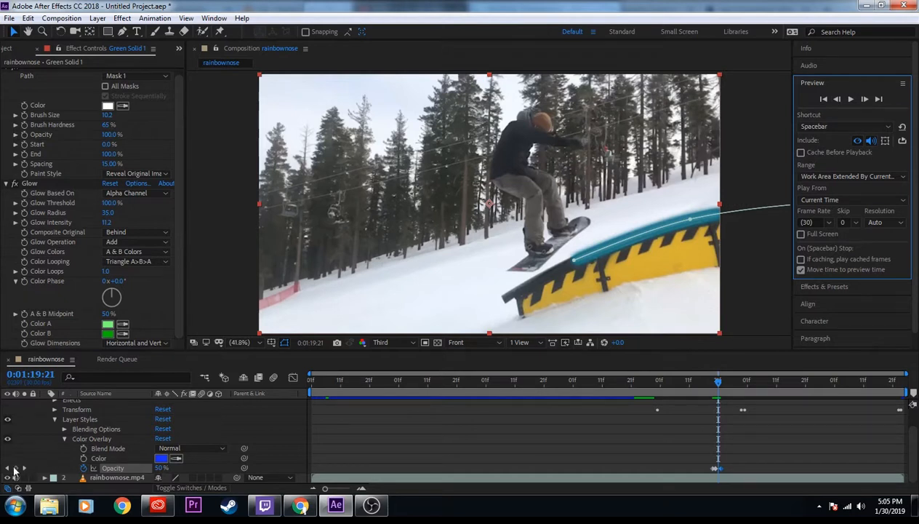
pyautogui.moveTo(18, 468)
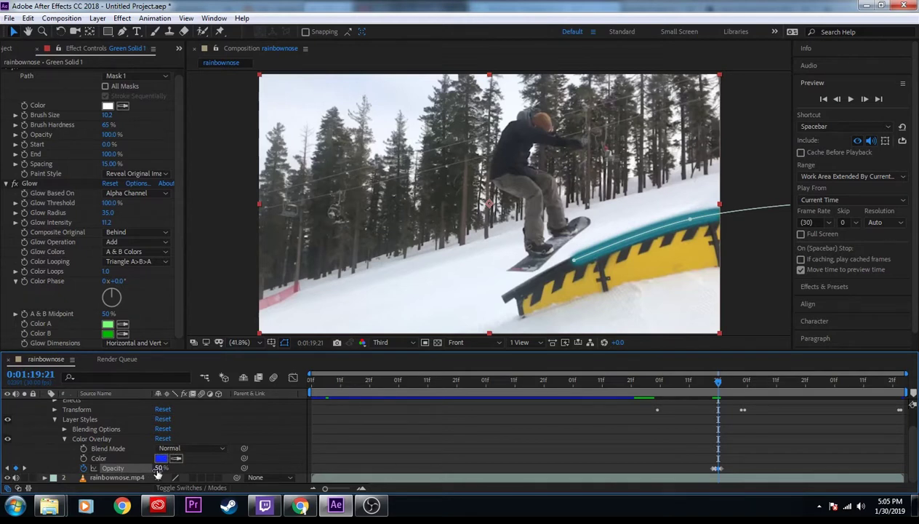
pyautogui.doubleClick(160, 468)
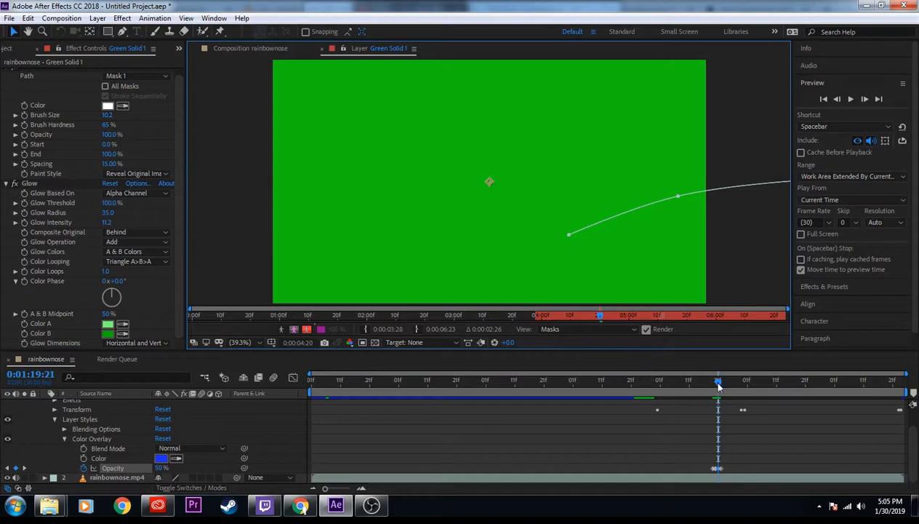
pyautogui.moveTo(709, 387)
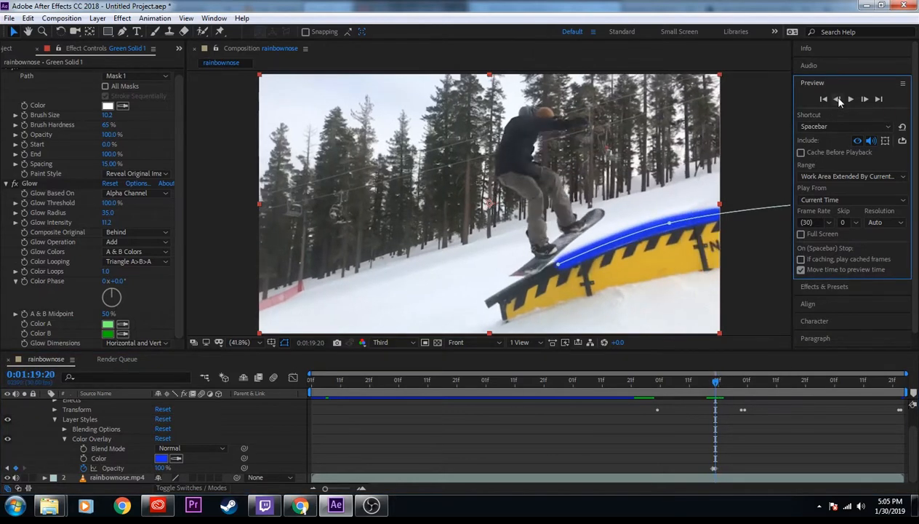
# Step forward frame by frame to add Color Overlay Opacity keyframes dropping to 0%.
pyautogui.click(838, 97)
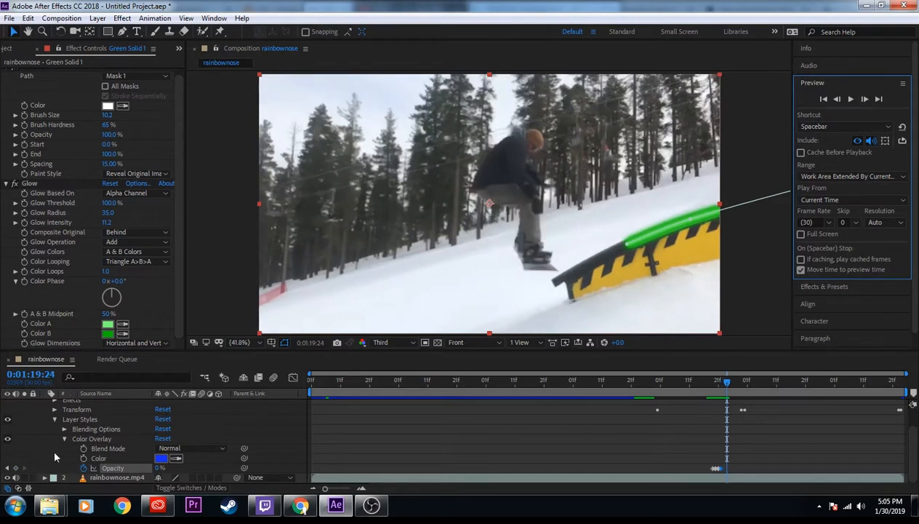
pyautogui.moveTo(865, 101)
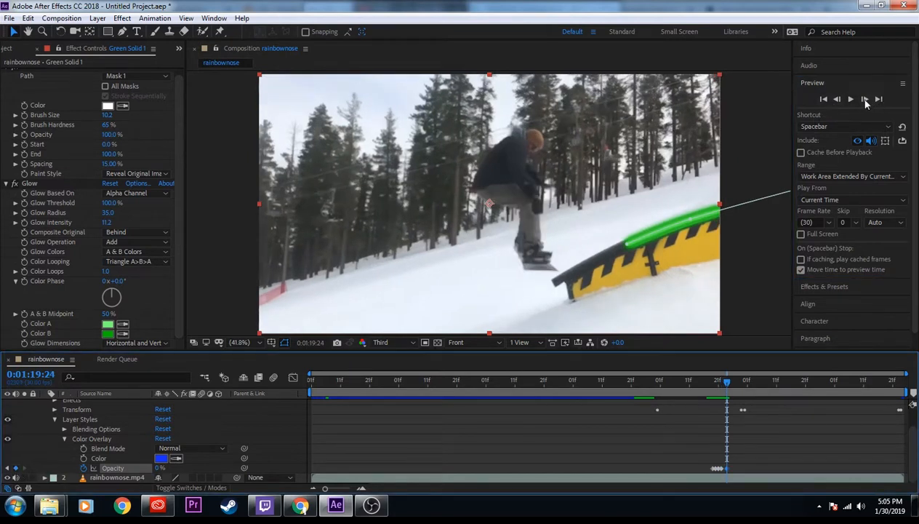
pyautogui.click(869, 98)
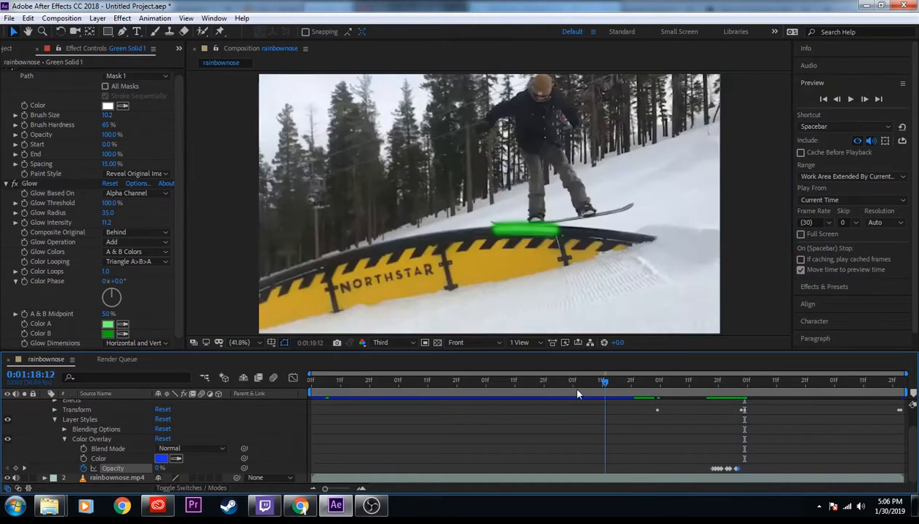
pyautogui.click(605, 381)
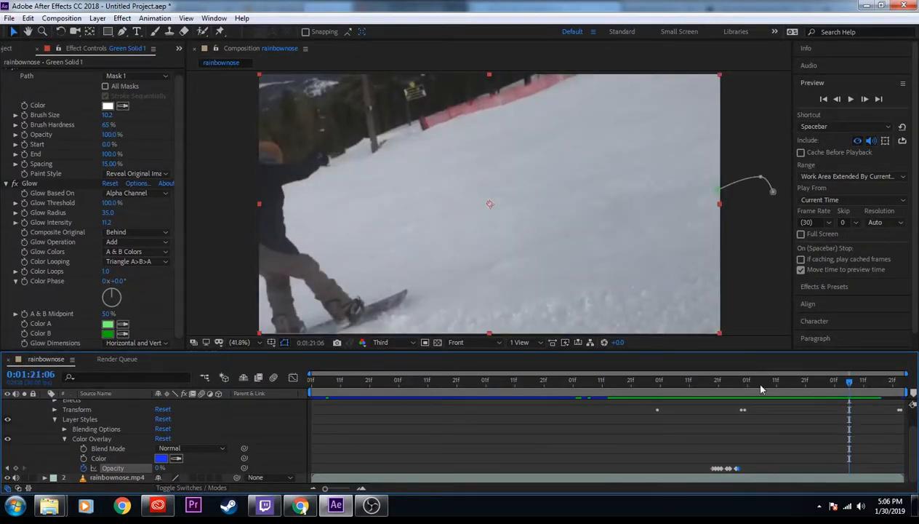
pyautogui.moveTo(373, 505)
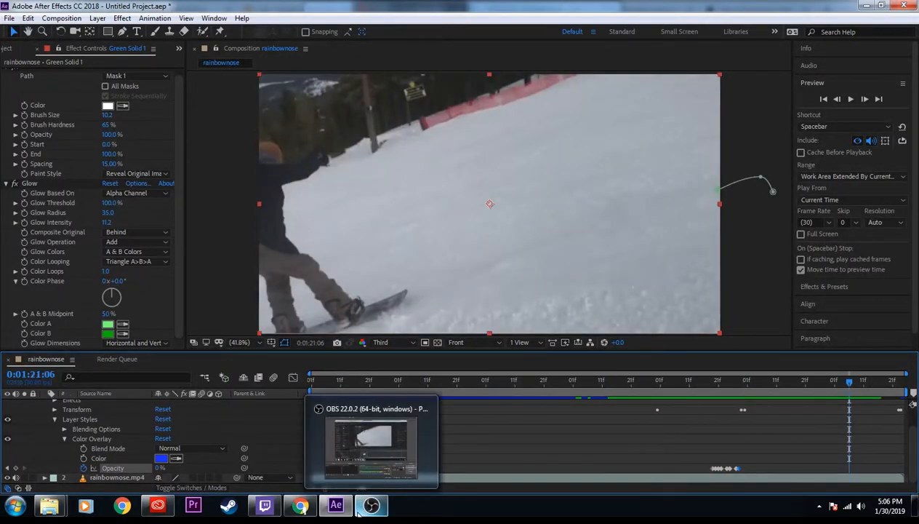